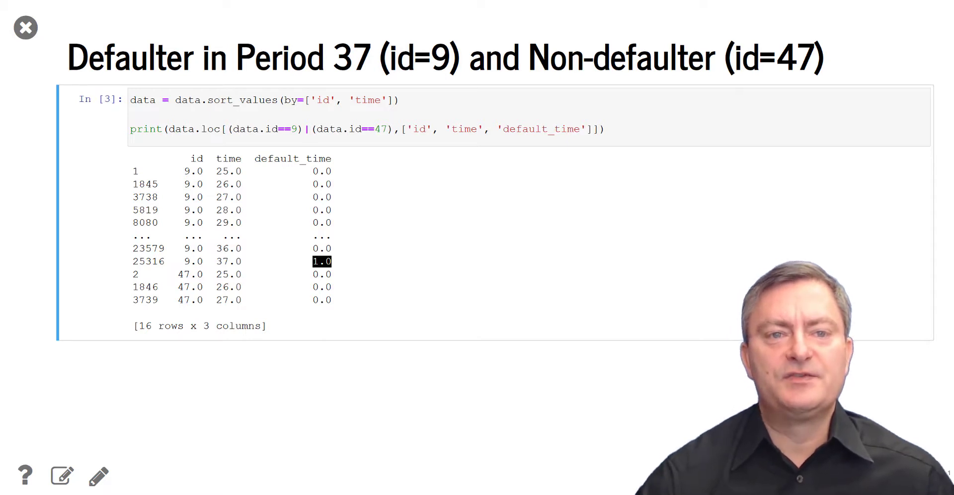
Review the glm call, its default_time formula and predictors, and scan the printed coefficient summary
{"action": "left_click", "coordinate": [229, 275]}
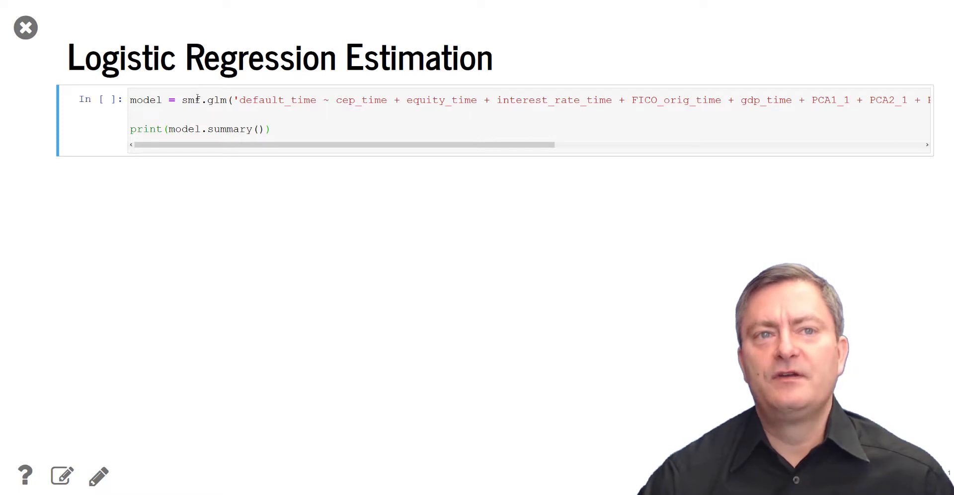
{"action": "double_click", "coordinate": [190, 99]}
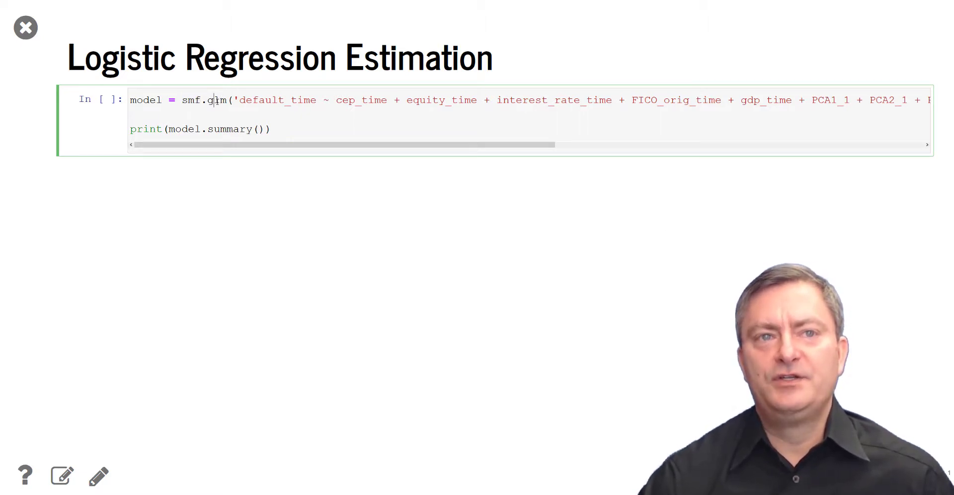
{"action": "double_click", "coordinate": [216, 99]}
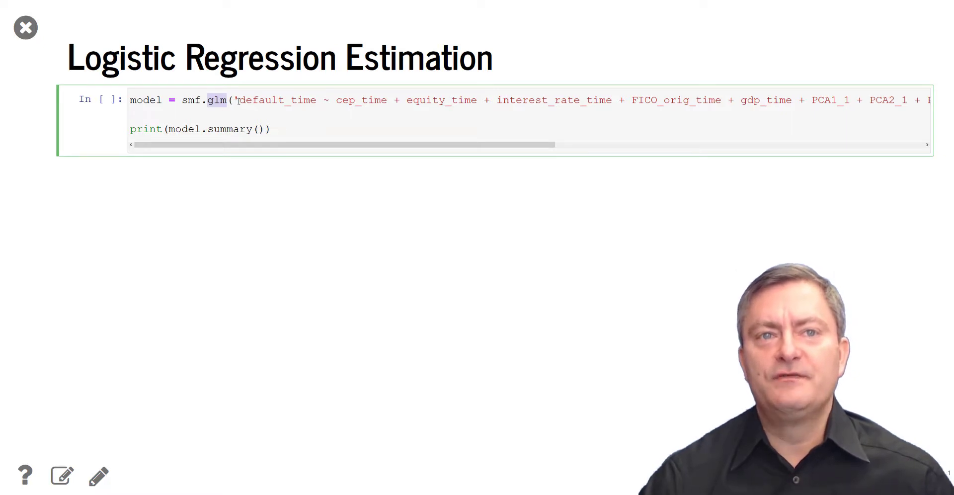
{"action": "double_click", "coordinate": [274, 100]}
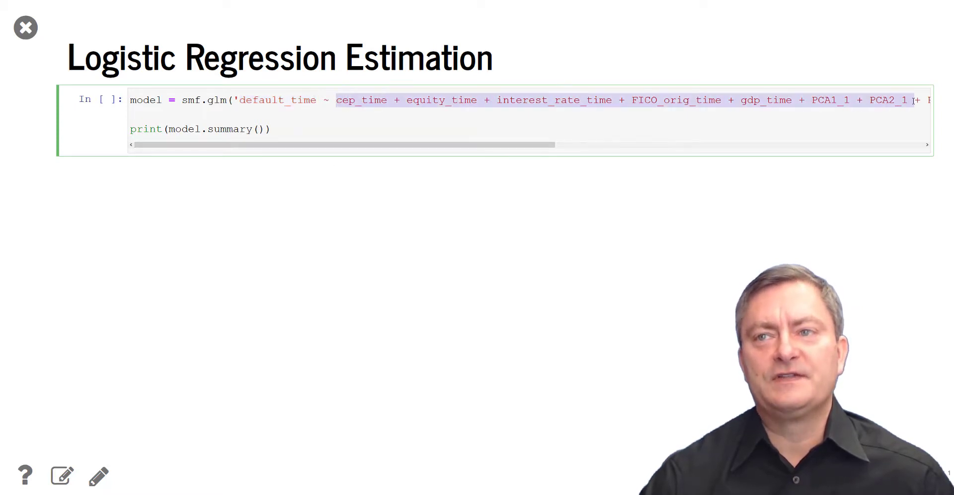
{"action": "left_click", "coordinate": [413, 134]}
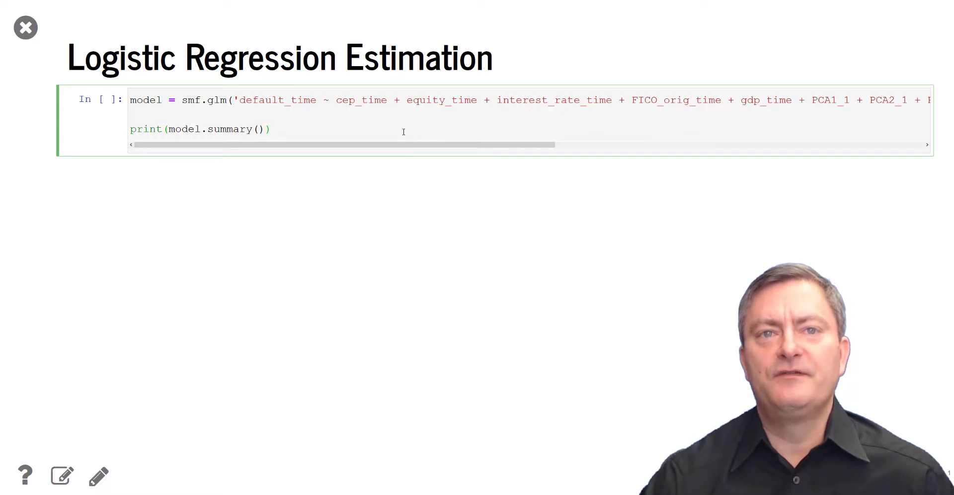
{"action": "double_click", "coordinate": [360, 99]}
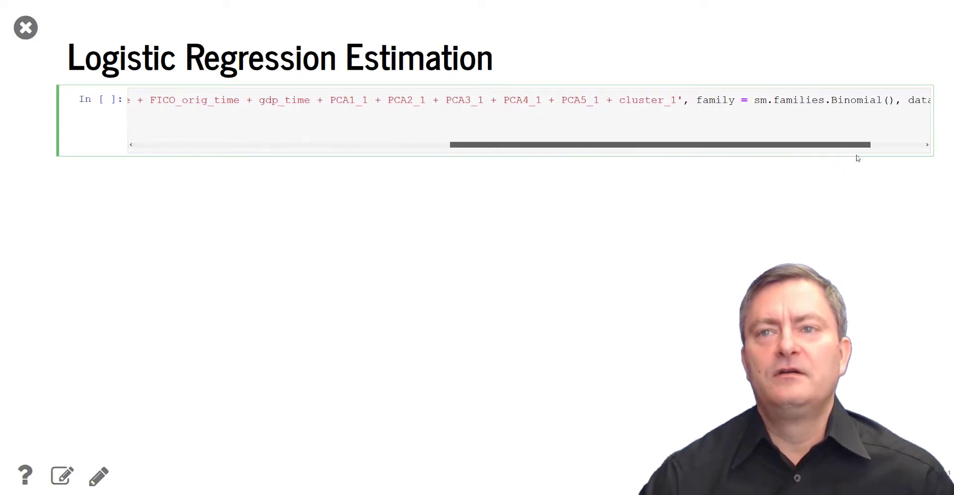
{"action": "scroll", "scroll_direction": "right", "scroll_amount": 3}
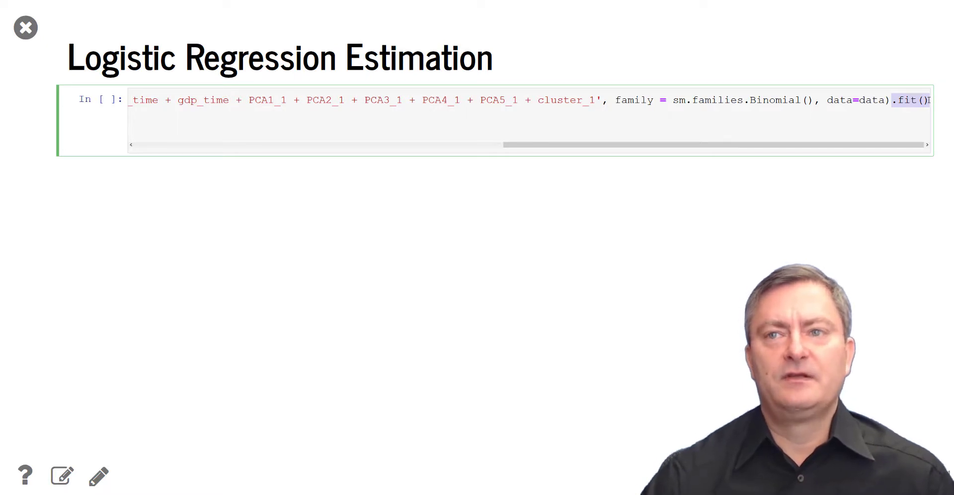
{"action": "scroll", "scroll_direction": "left", "scroll_amount": 3}
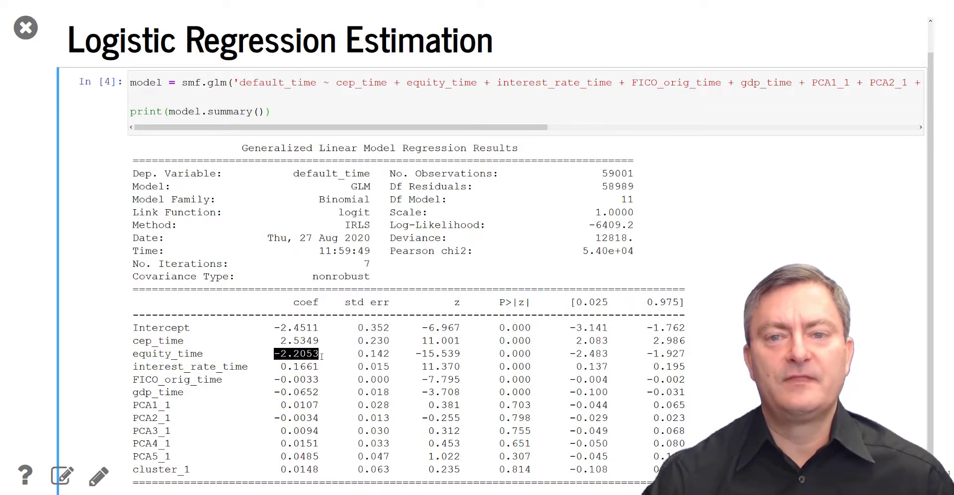
{"action": "mouse_move", "coordinate": [490, 337]}
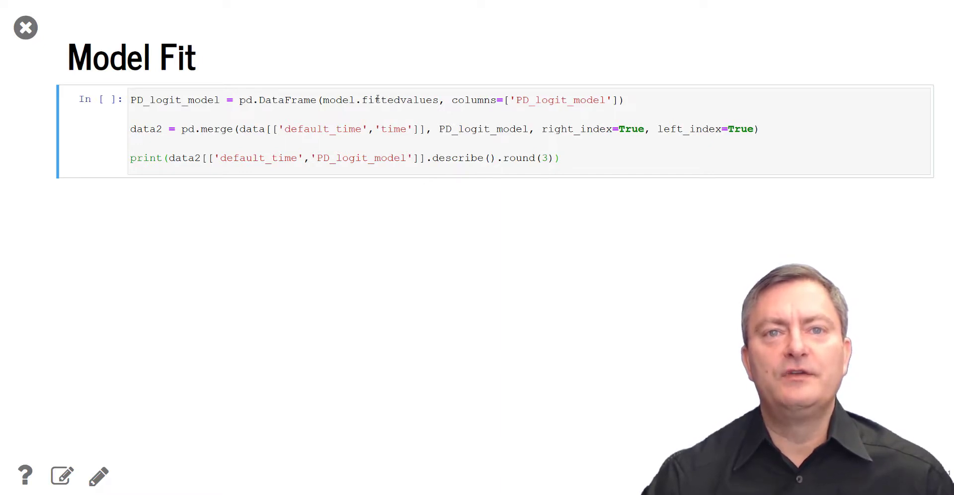
Inspect the Model Fit cell that builds PD_logit_model from fitted values and merges it with data
{"action": "double_click", "coordinate": [400, 99]}
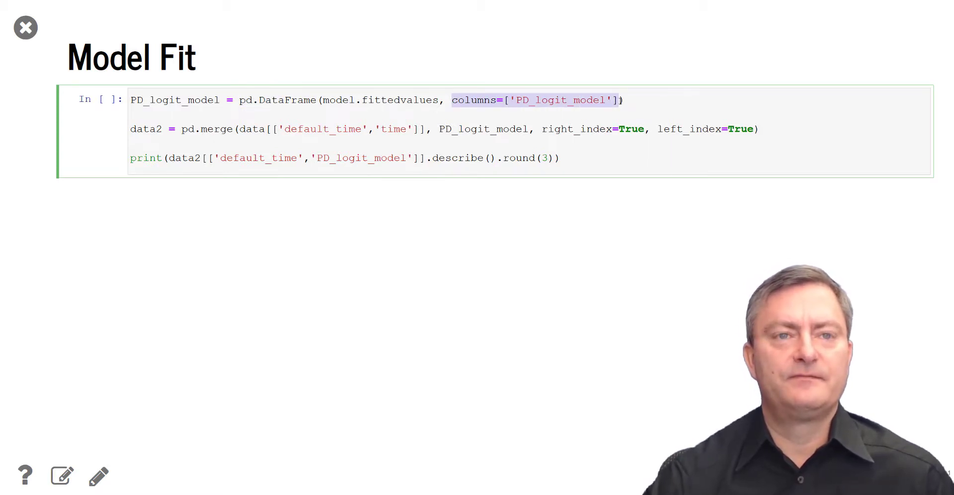
{"action": "mouse_move", "coordinate": [345, 174]}
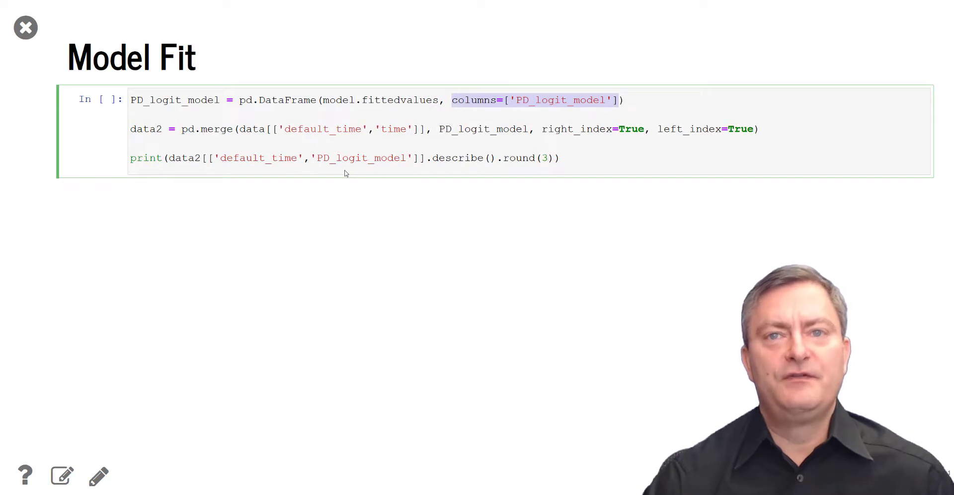
{"action": "mouse_move", "coordinate": [300, 167]}
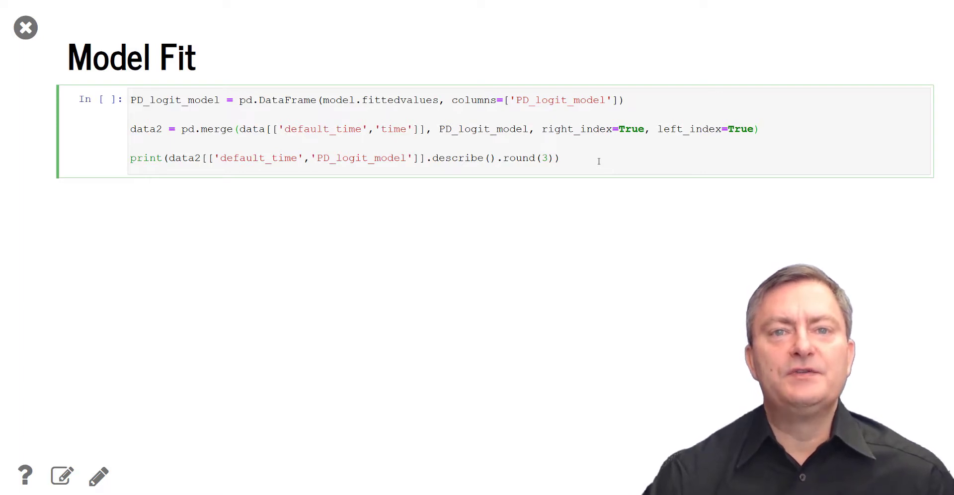
{"action": "double_click", "coordinate": [457, 158]}
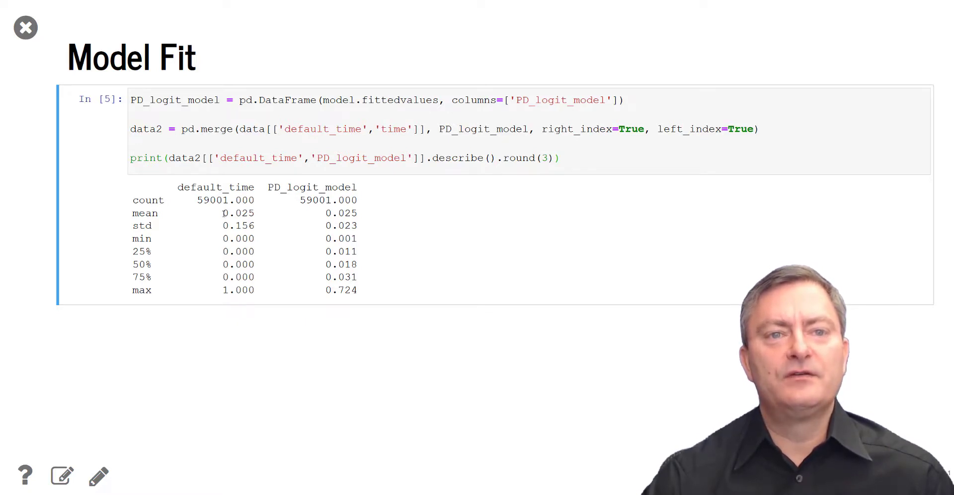
Point out the 0.025 mean shared by default_time and the fitted PD_logit_model in the describe output
{"action": "double_click", "coordinate": [237, 212]}
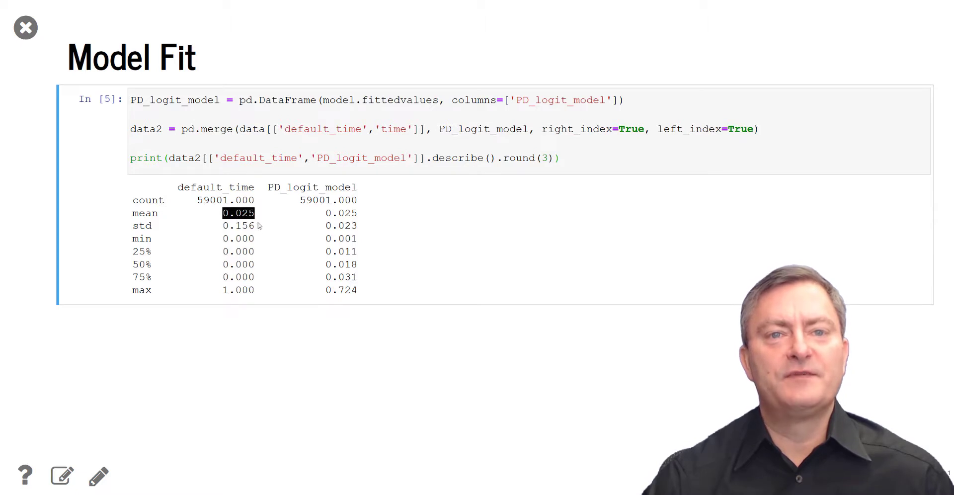
{"action": "mouse_move", "coordinate": [281, 325]}
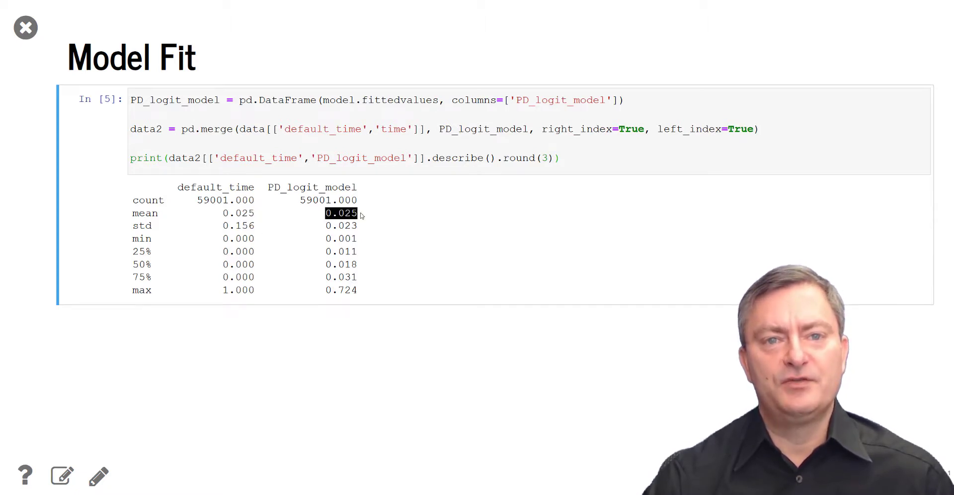
{"action": "mouse_move", "coordinate": [365, 216]}
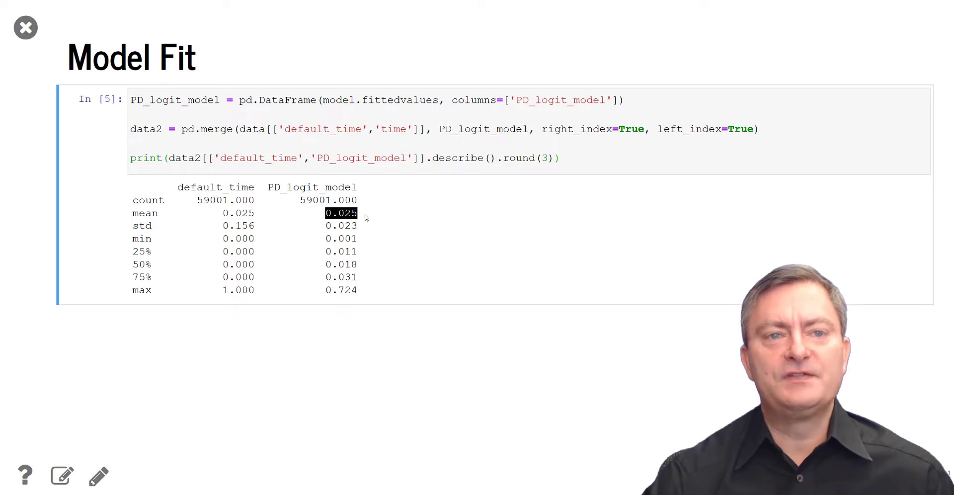
{"action": "mouse_move", "coordinate": [326, 239]}
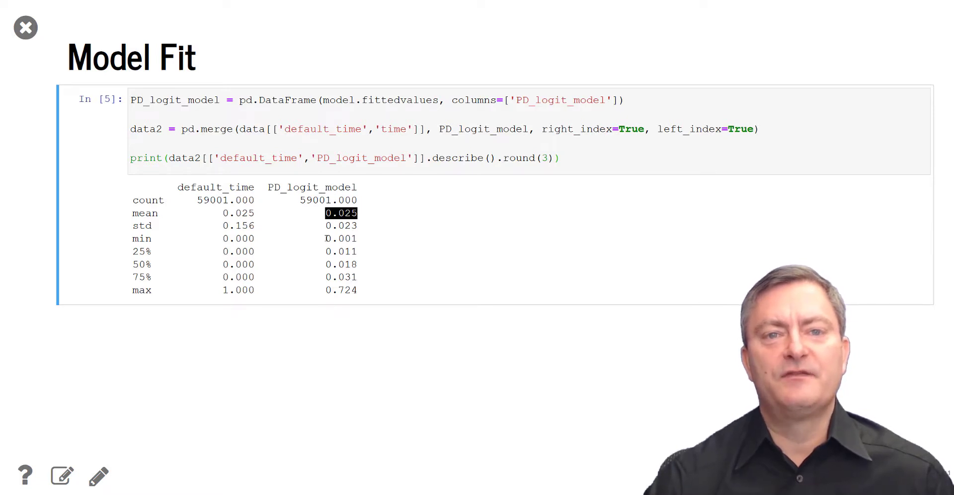
{"action": "left_click", "coordinate": [341, 239]}
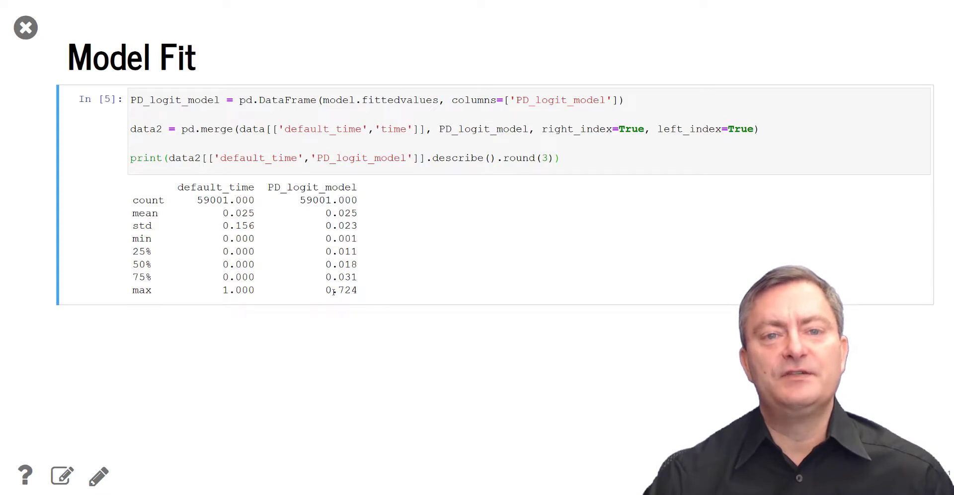
{"action": "mouse_move", "coordinate": [392, 333]}
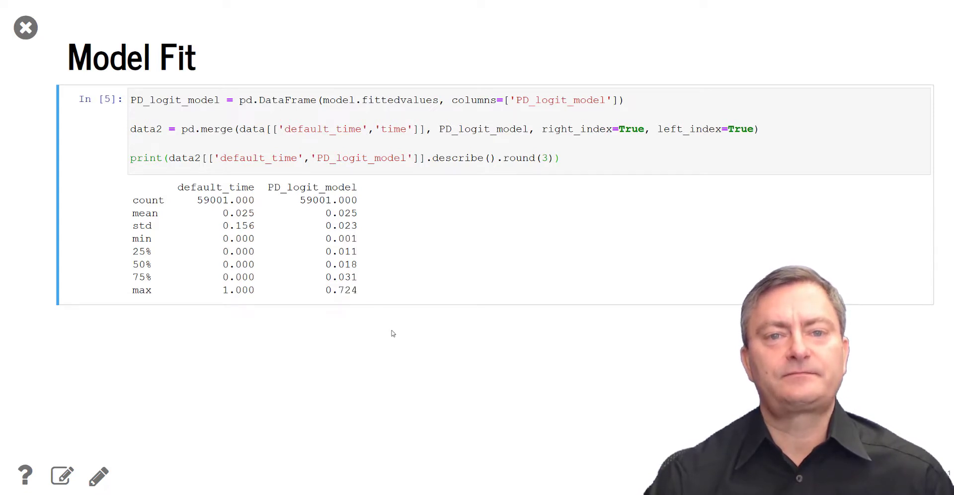